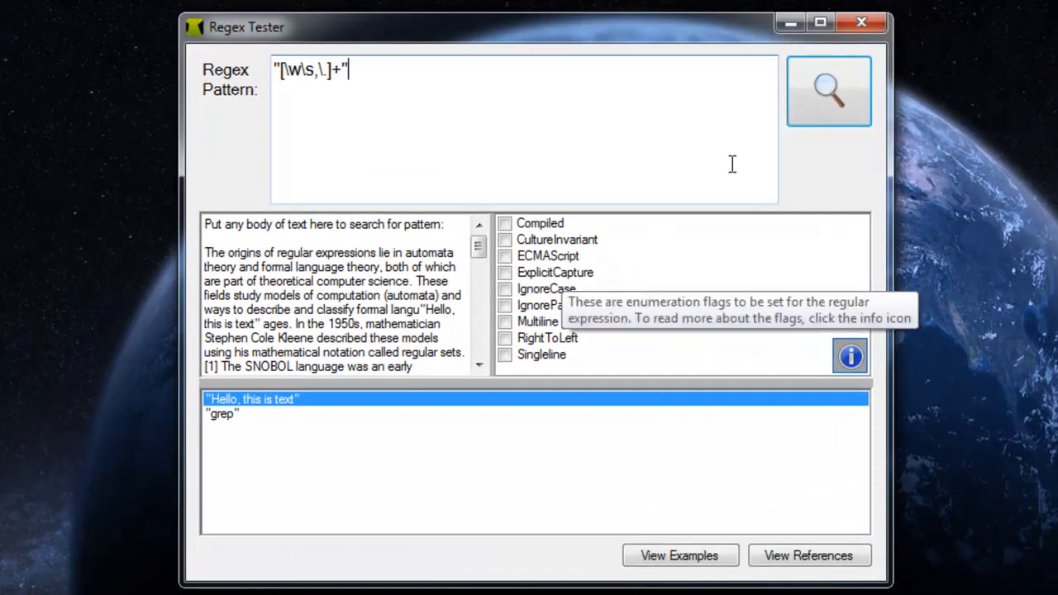
mouse_move(390, 103)
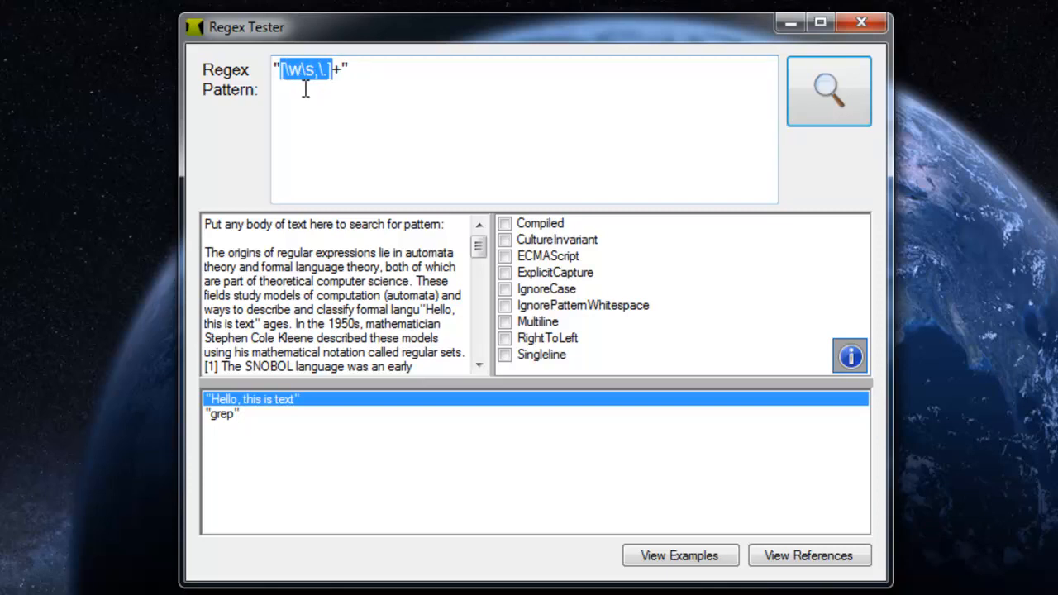
mouse_move(314, 78)
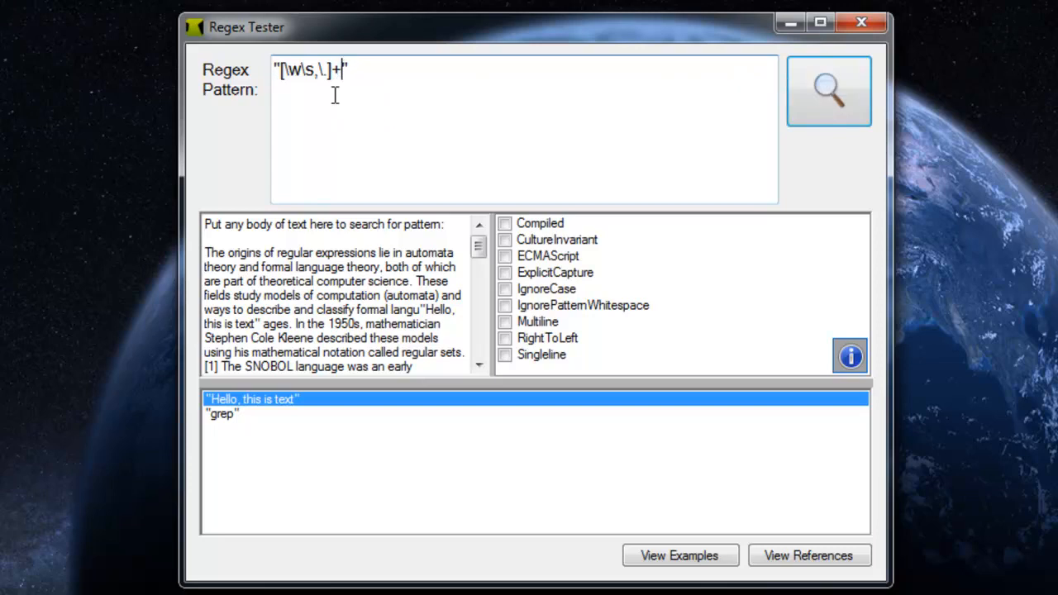
mouse_move(276, 171)
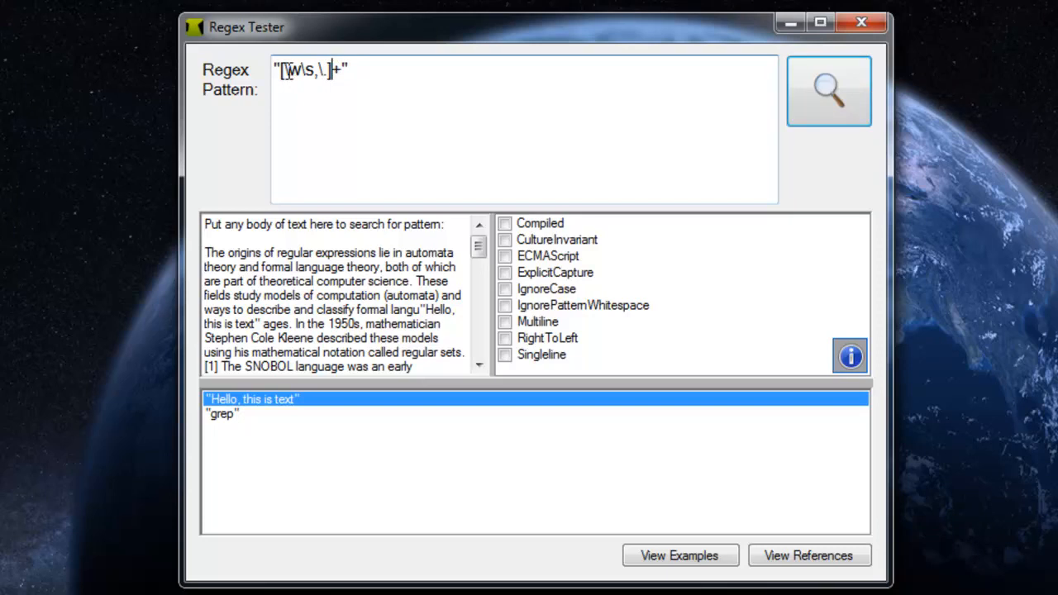
double_click(298, 69)
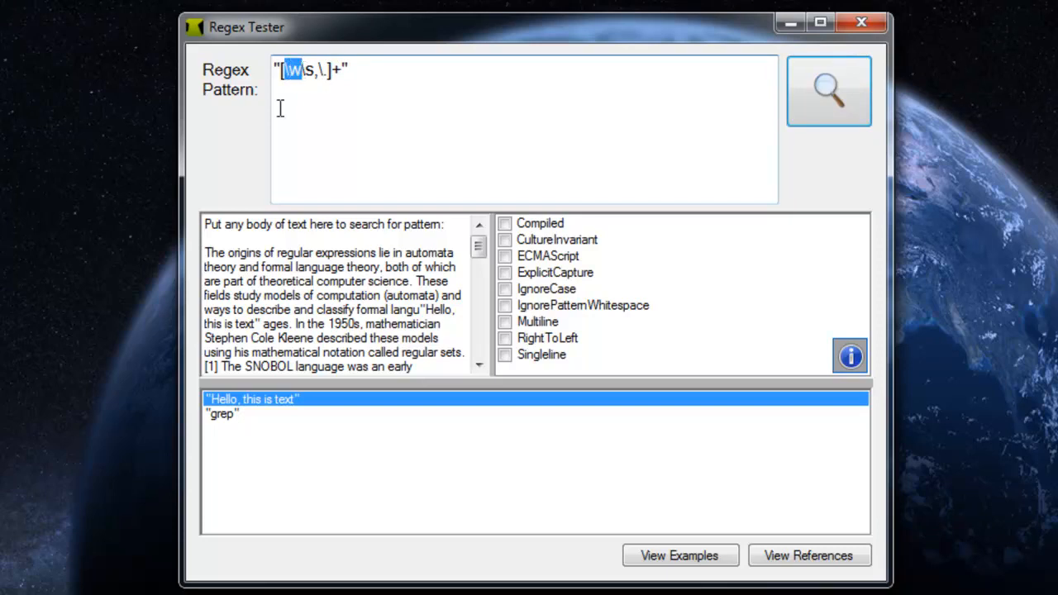
mouse_move(302, 87)
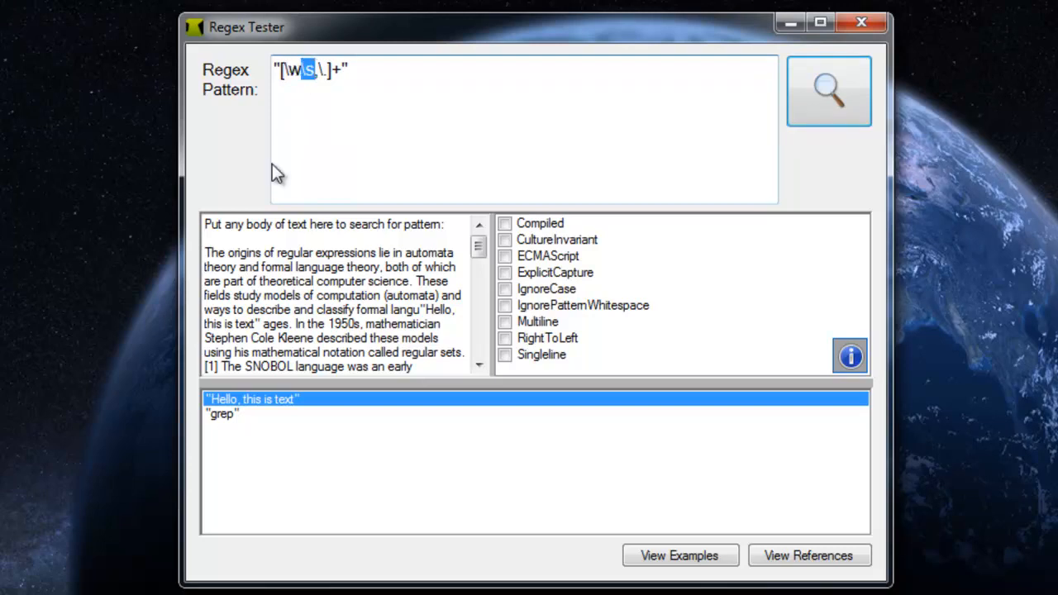
mouse_move(281, 169)
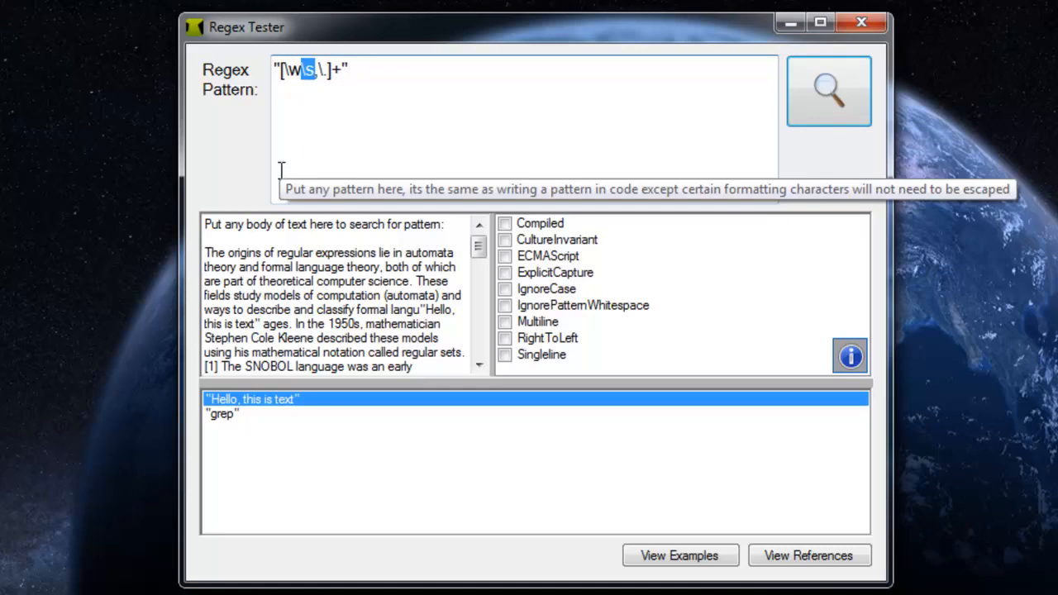